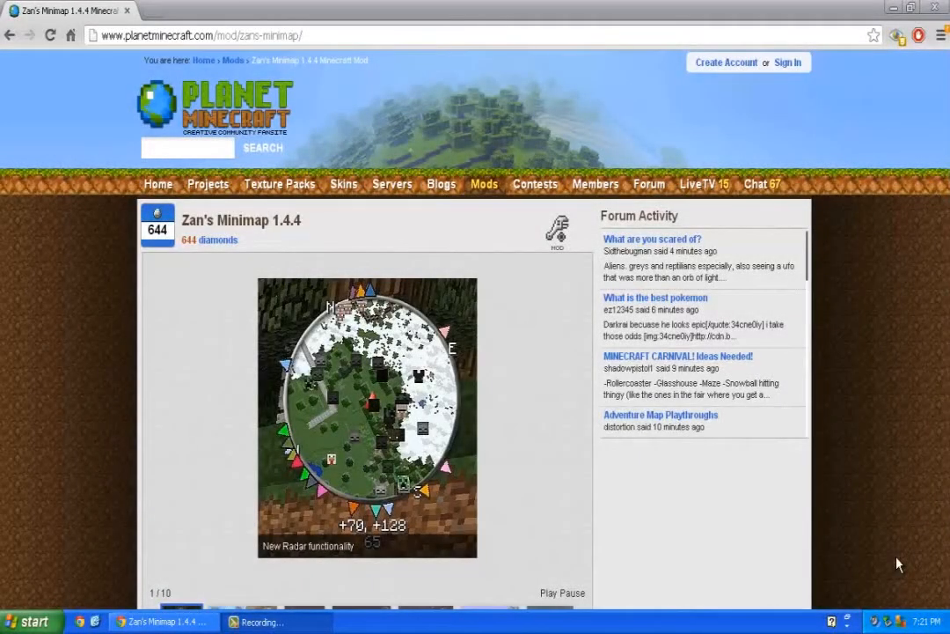
mouse_move(367, 323)
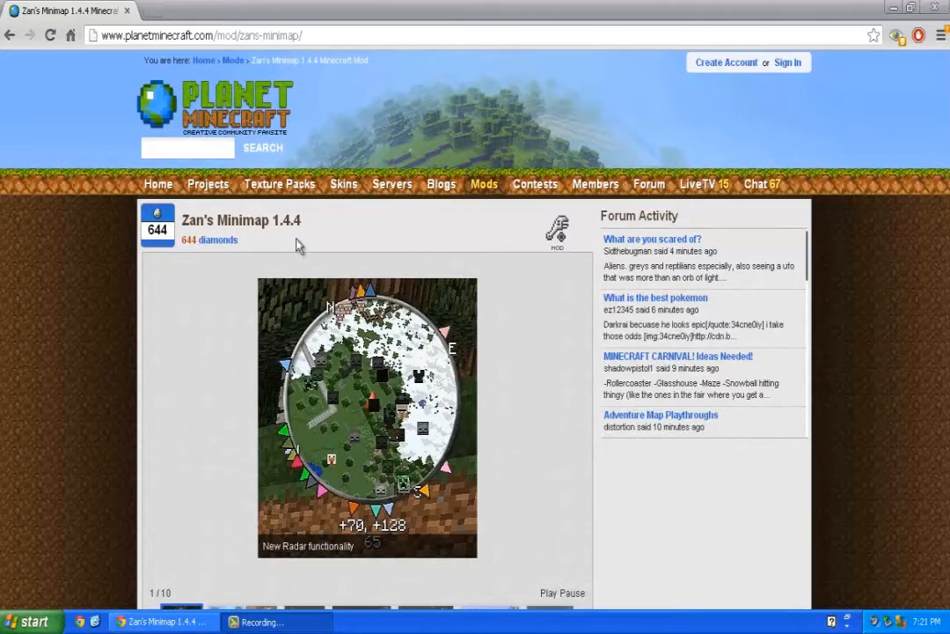
mouse_move(54, 240)
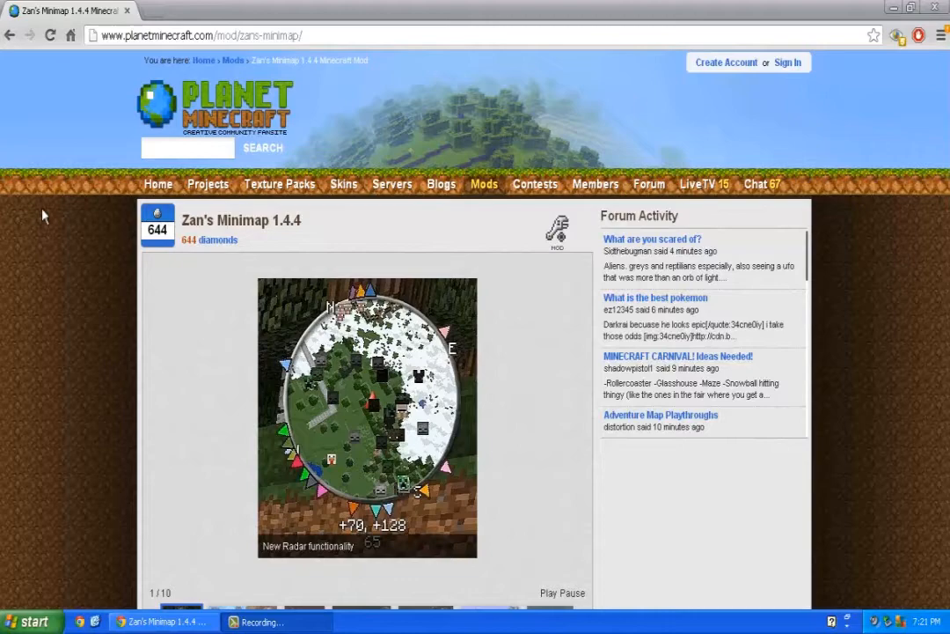
Download zanMap144.zip (the version without Modloader) and save it to Downloads
scroll(down, 3)
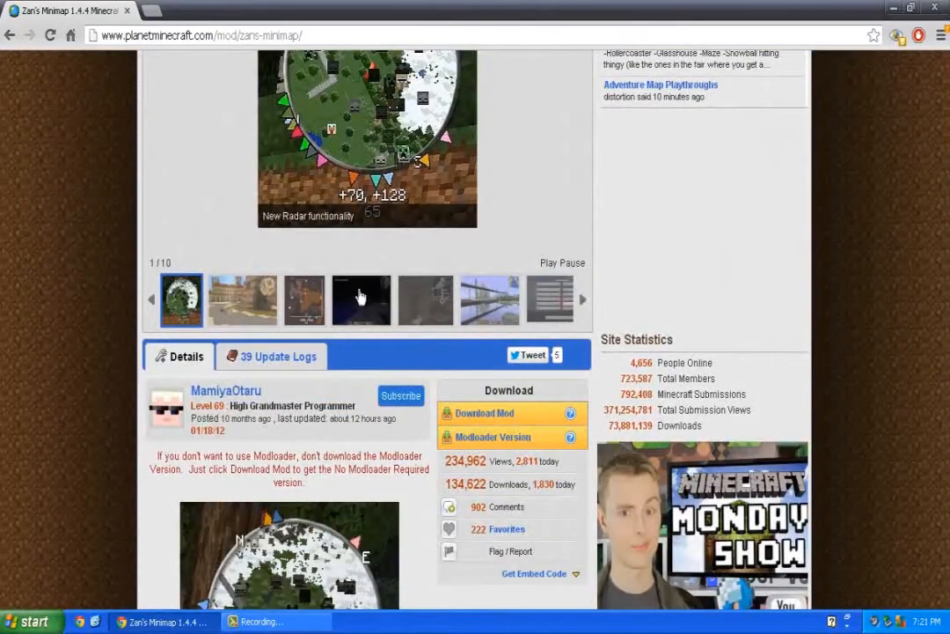
click(484, 413)
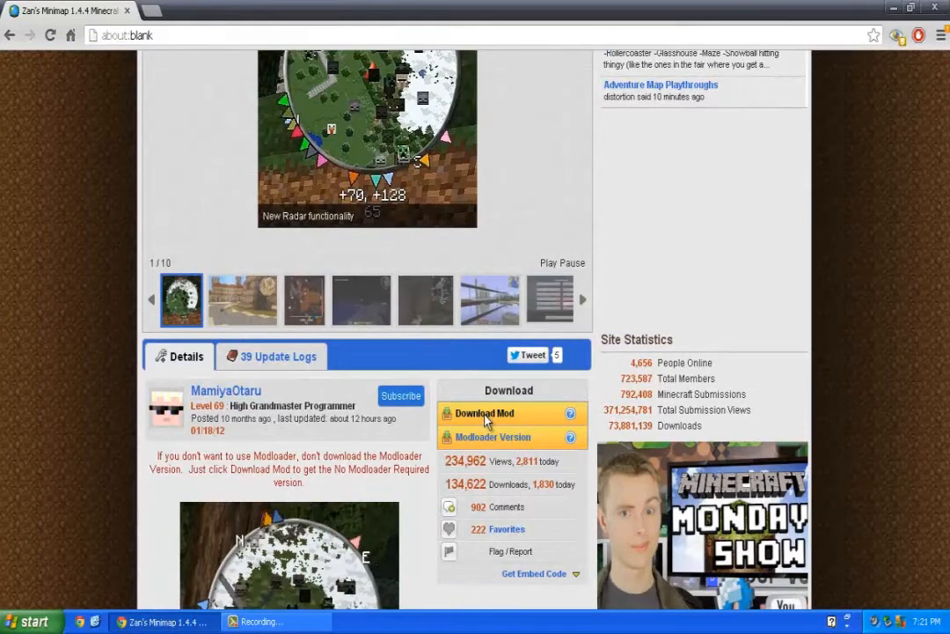
click(483, 413)
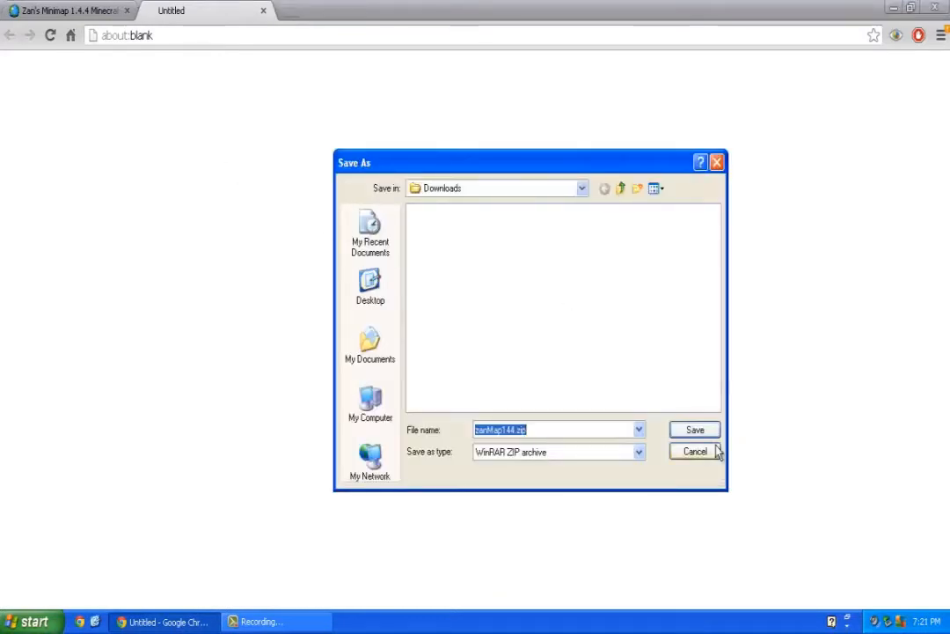
click(694, 429)
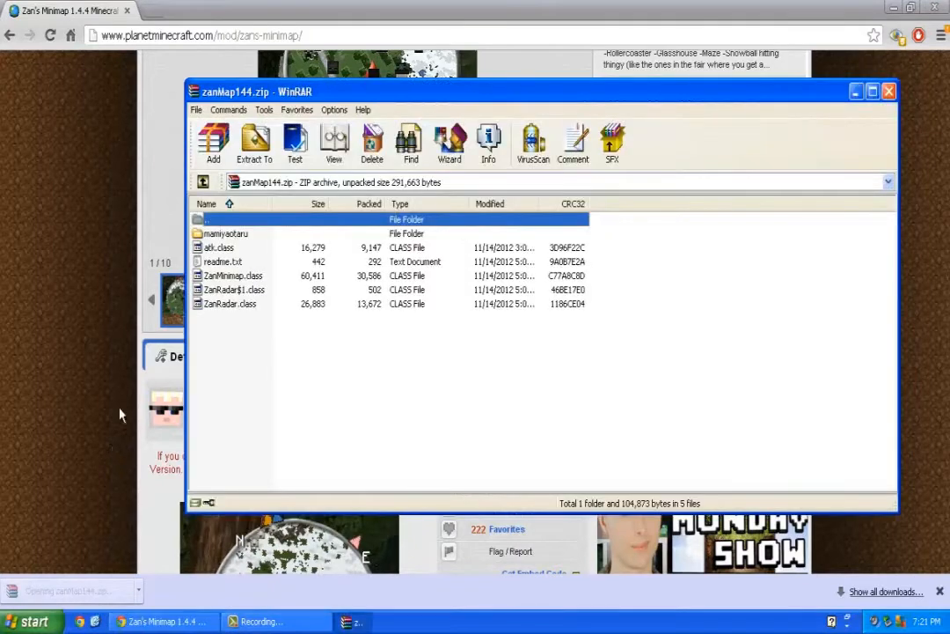
Select readme.txt in the zanMap144.zip archive for deletion
click(221, 261)
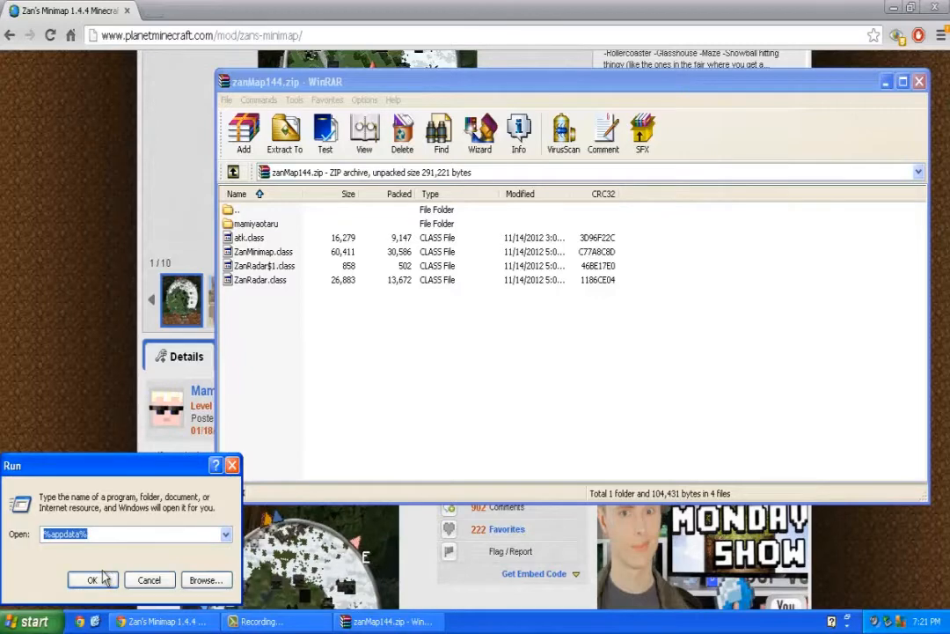
Open minecraft.jar from %appdata%\.minecraft\bin with WinRAR archiver
click(92, 579)
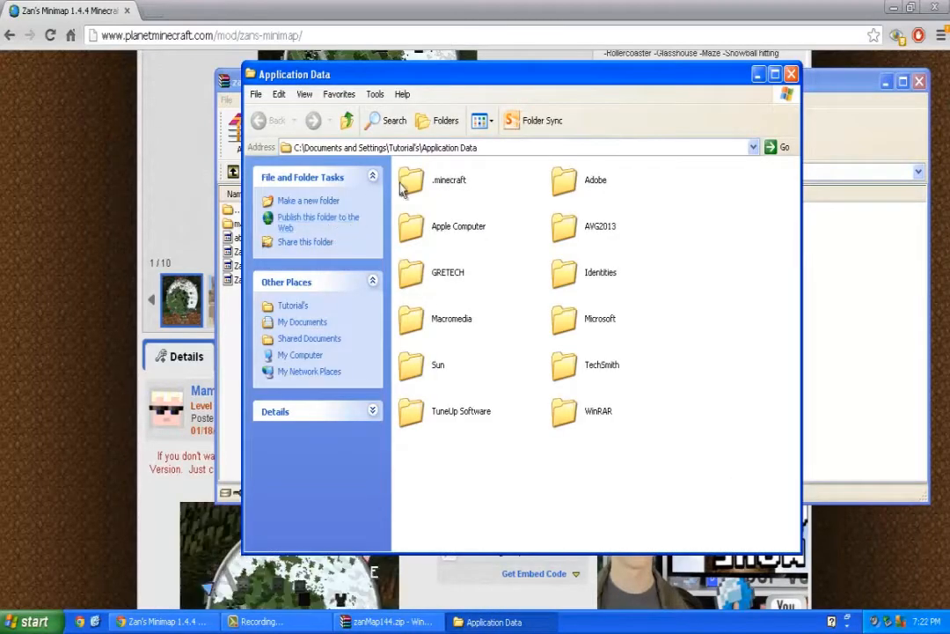
mouse_move(406, 183)
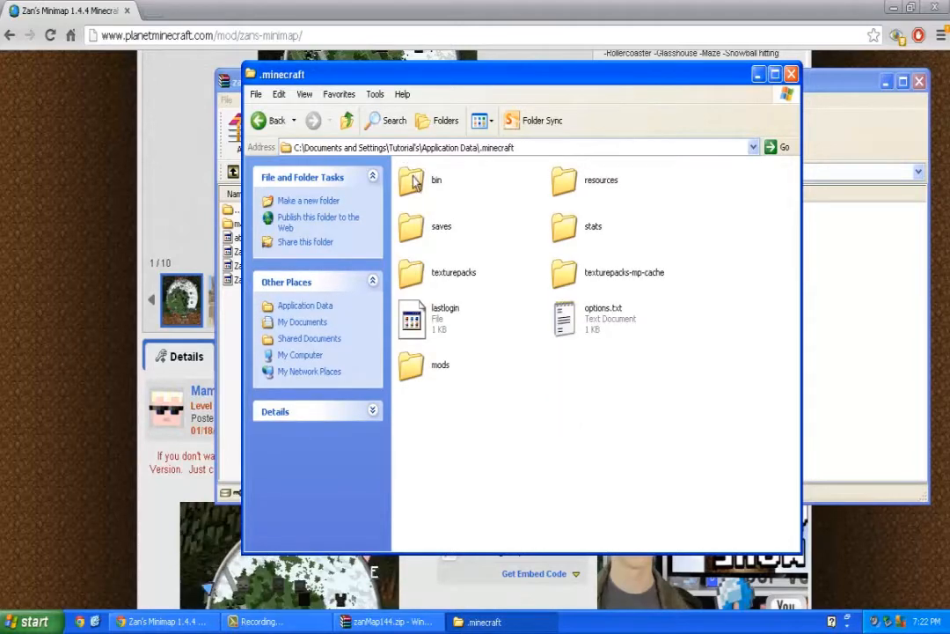
double_click(411, 179)
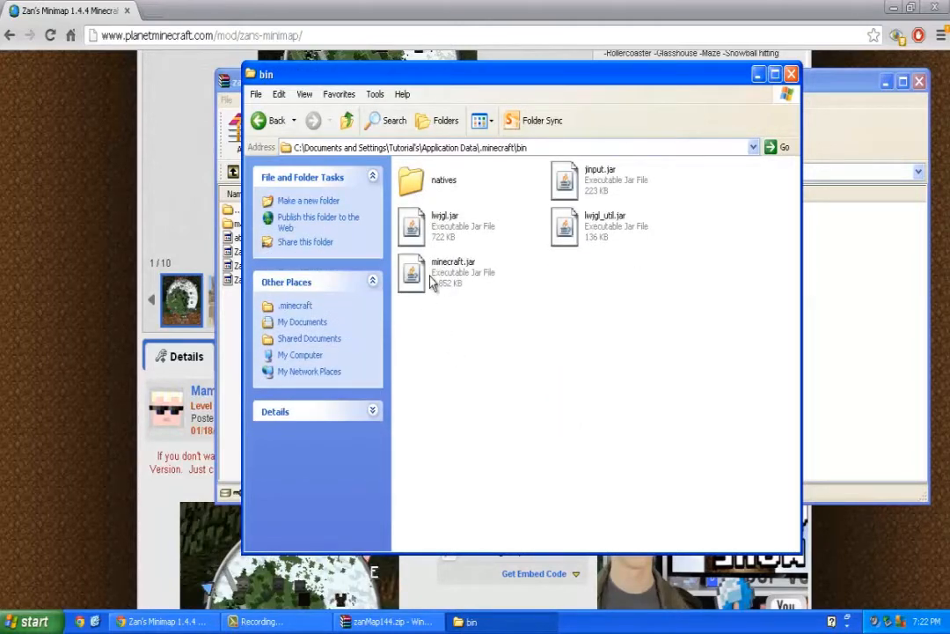
right_click(453, 271)
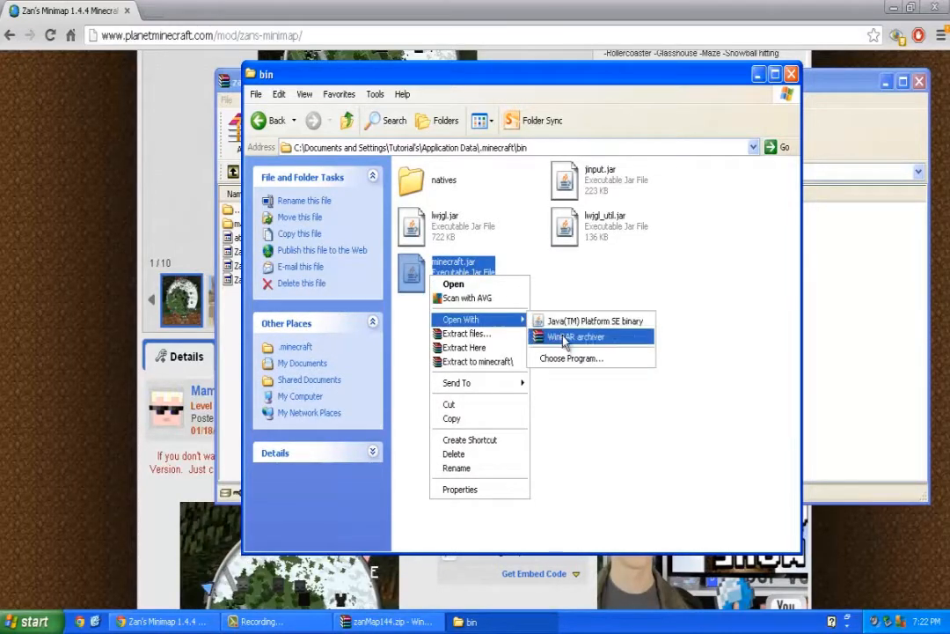
click(577, 336)
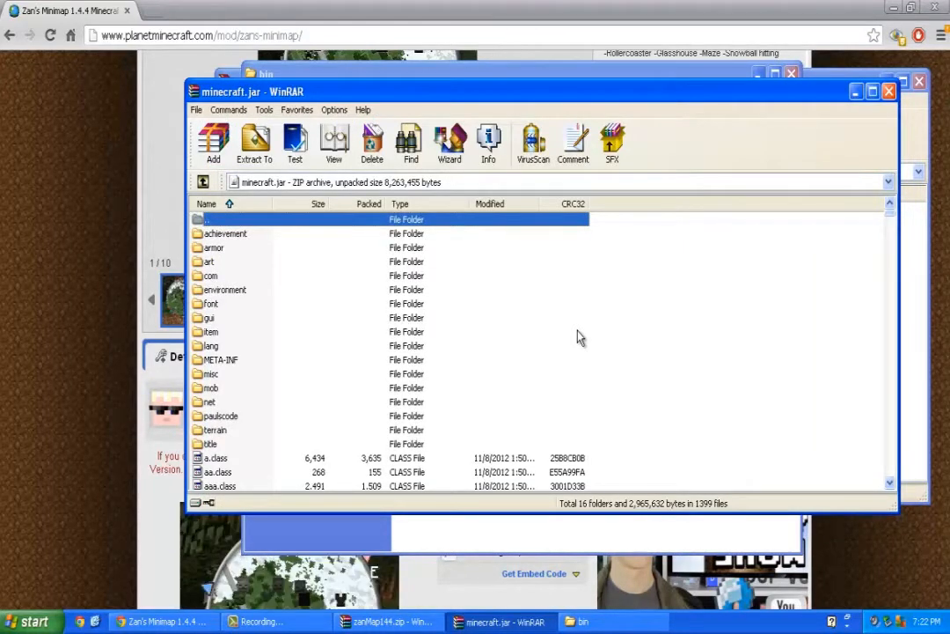
mouse_move(564, 323)
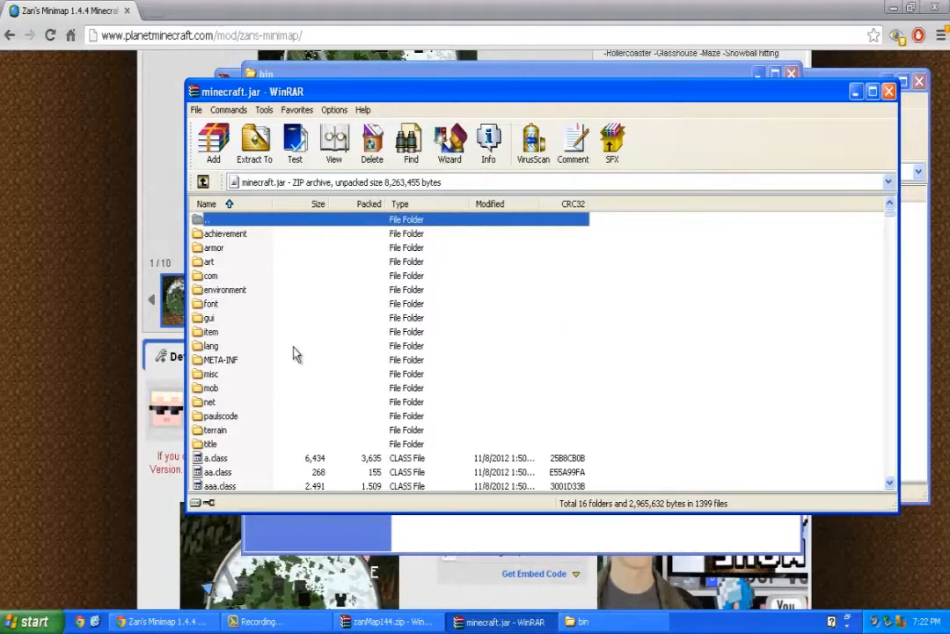
Select the META-INF folder in minecraft.jar and confirm its deletion
click(220, 359)
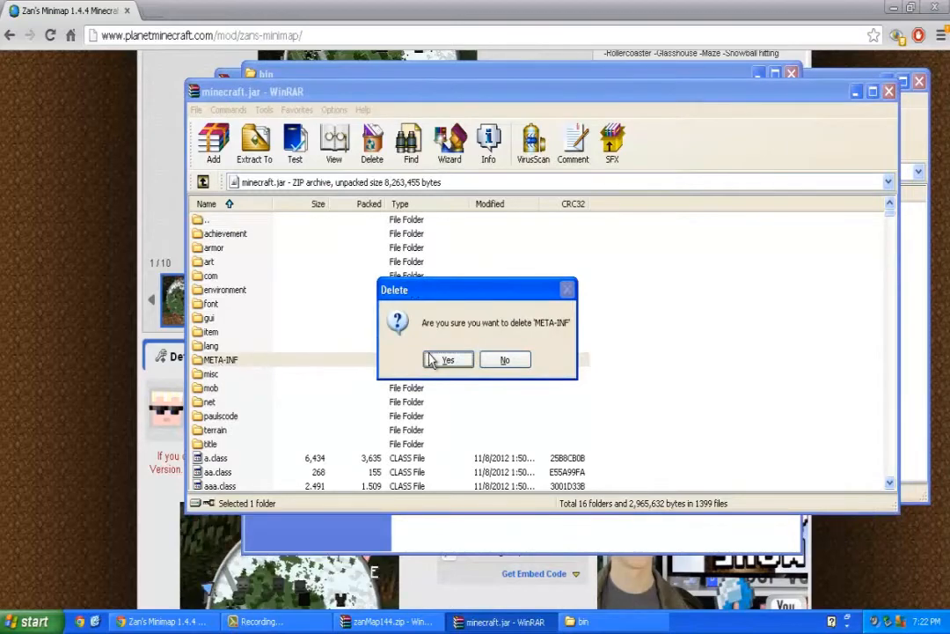
click(447, 359)
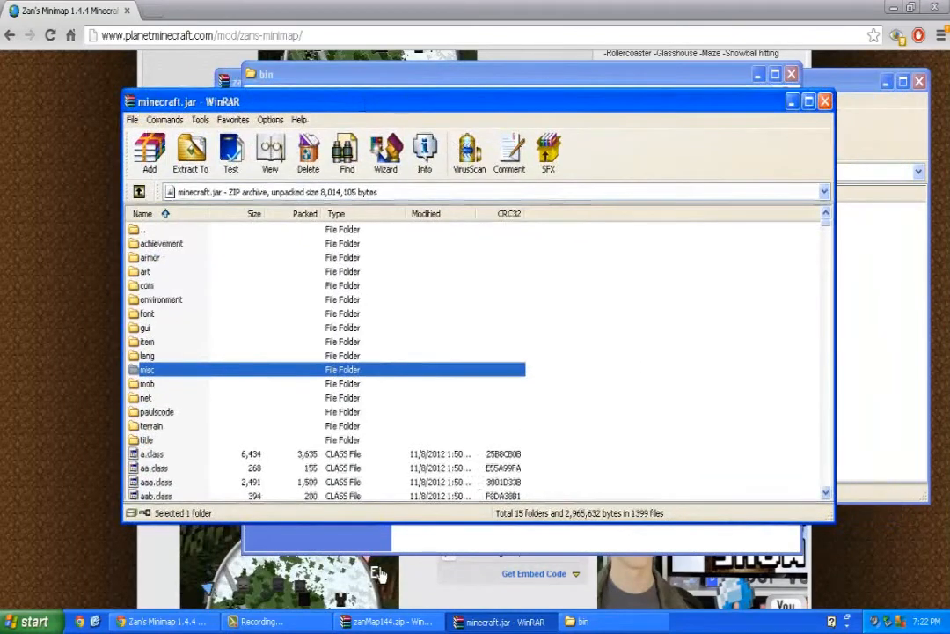
Add the minimap class files and mamiyaotaru folder to minecraft.jar, then close zanMap144.zip
click(387, 621)
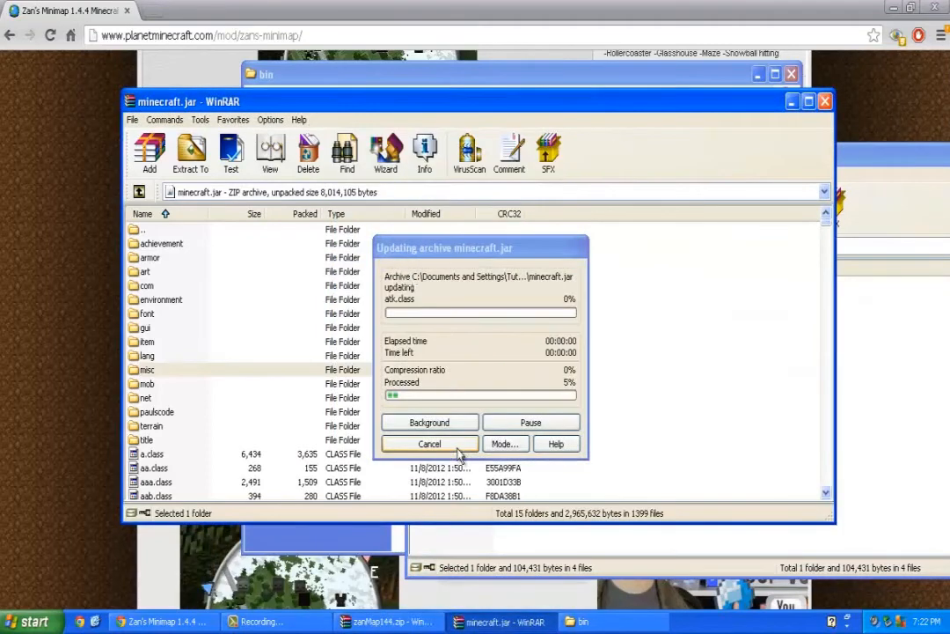
click(429, 443)
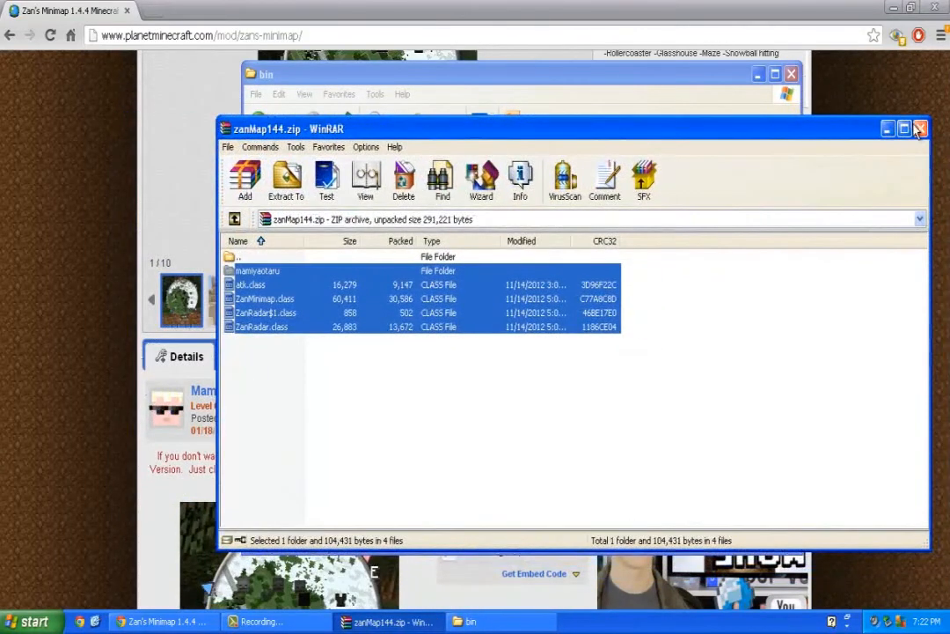
click(919, 128)
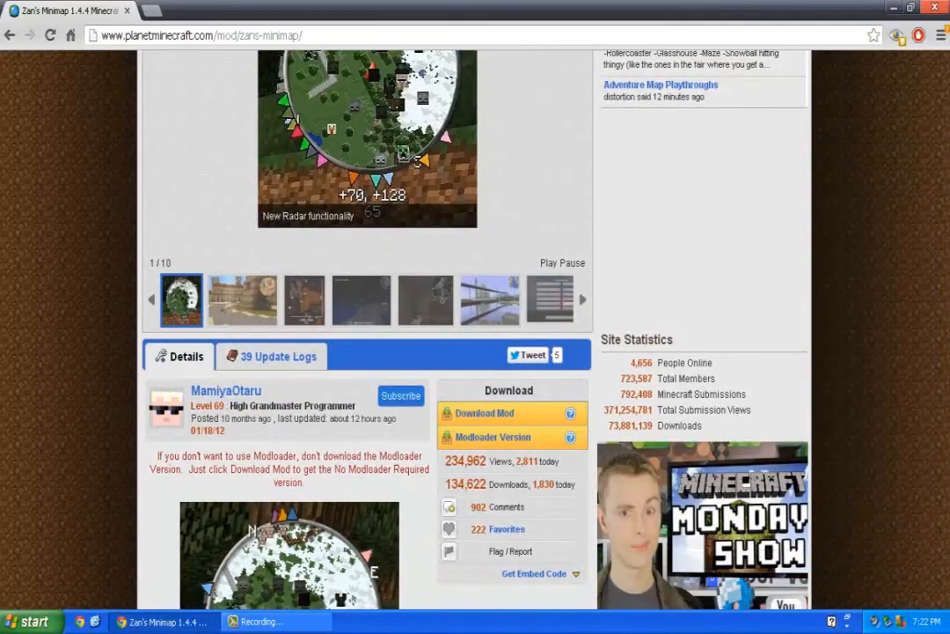